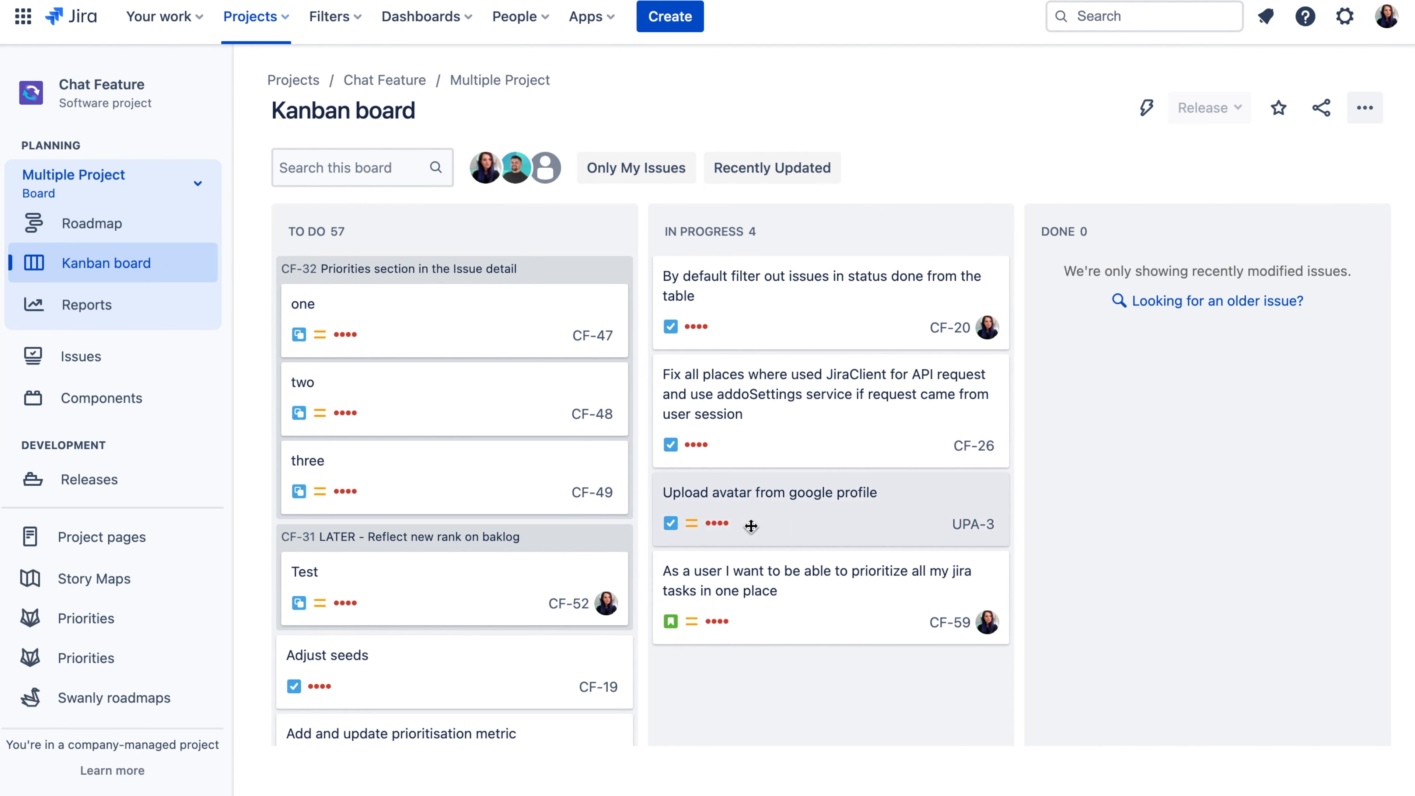
mouse_move(271, 275)
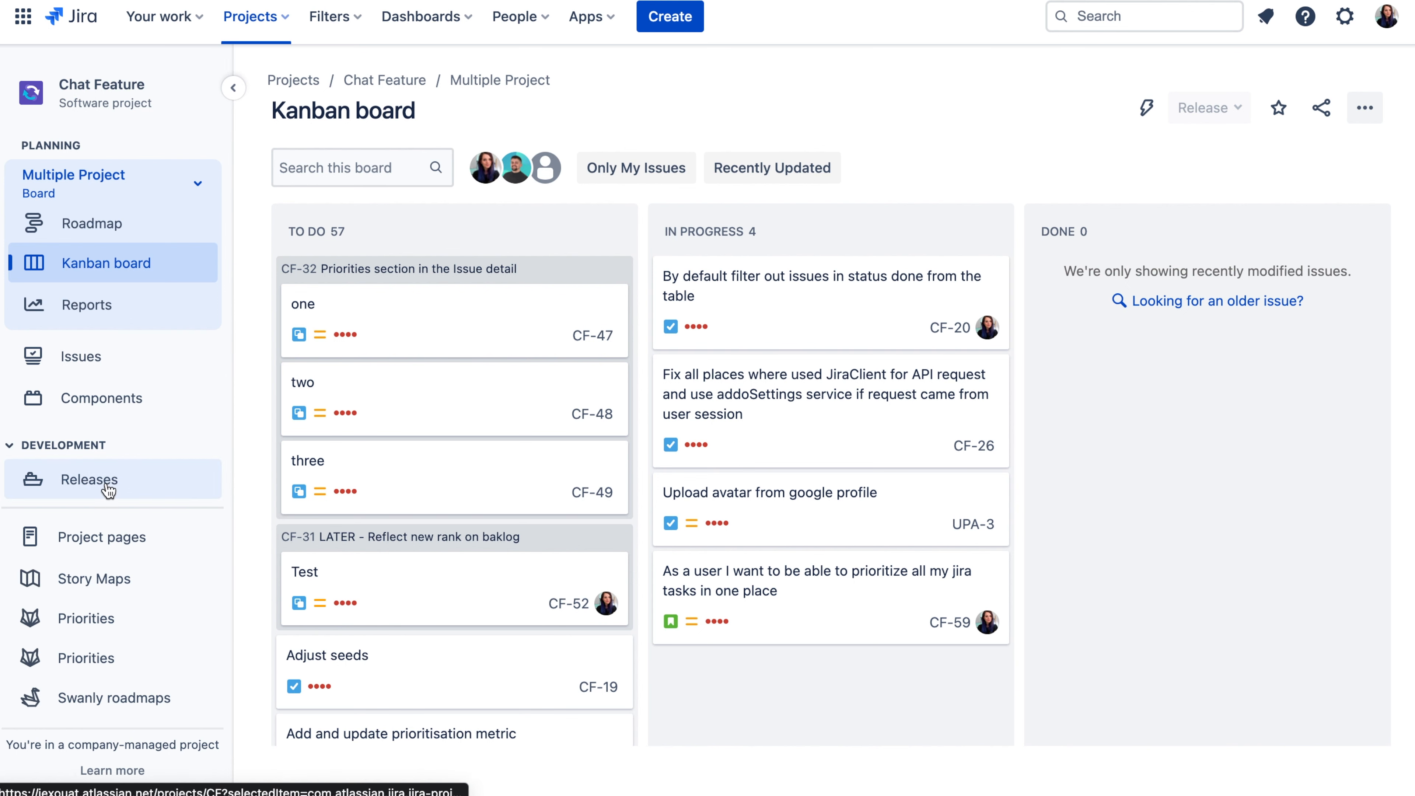
Show the Chat Feature project's Releases list of unreleased versions.
left_click(89, 479)
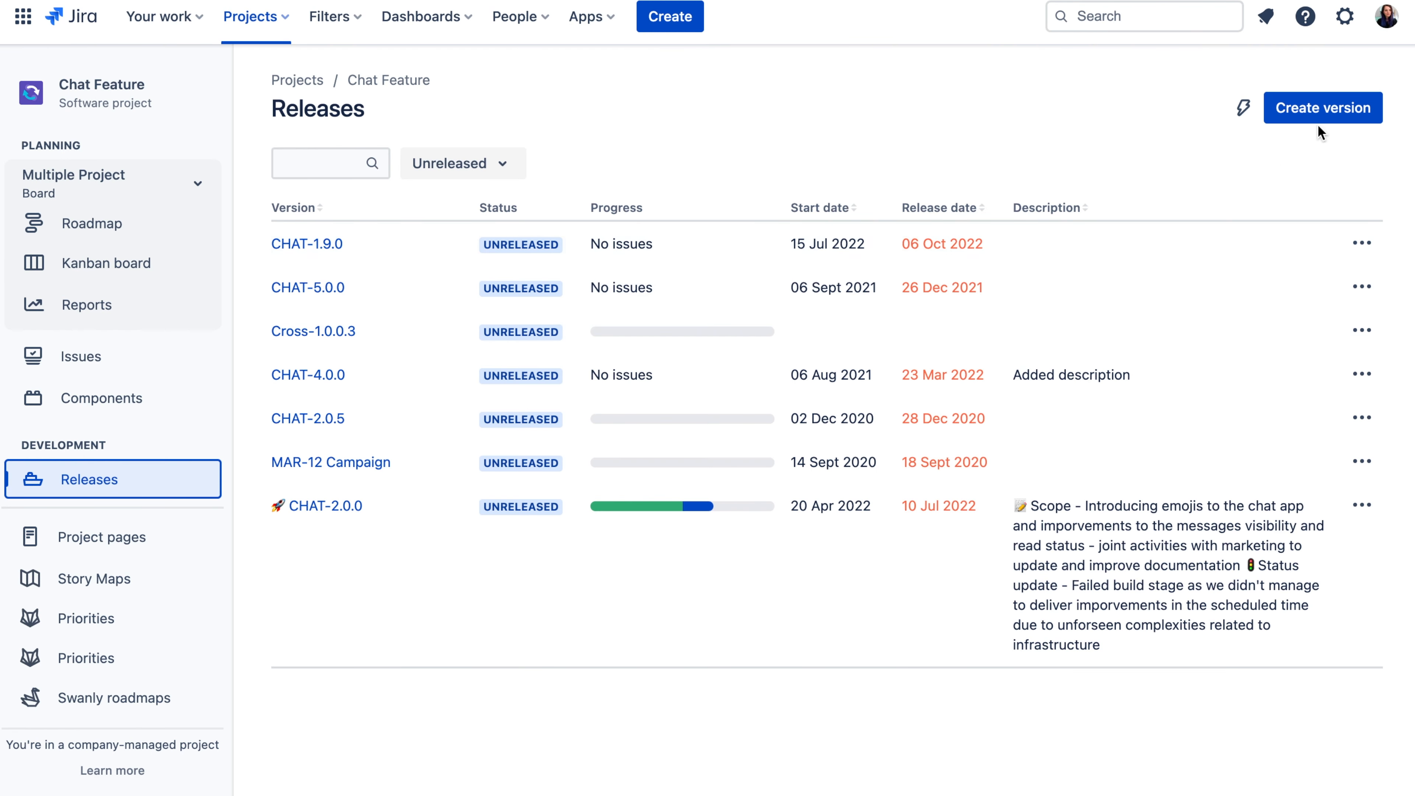
Create version CHAT-501 with its dates and set it as CF-59's fix version.
type("CHAT-501")
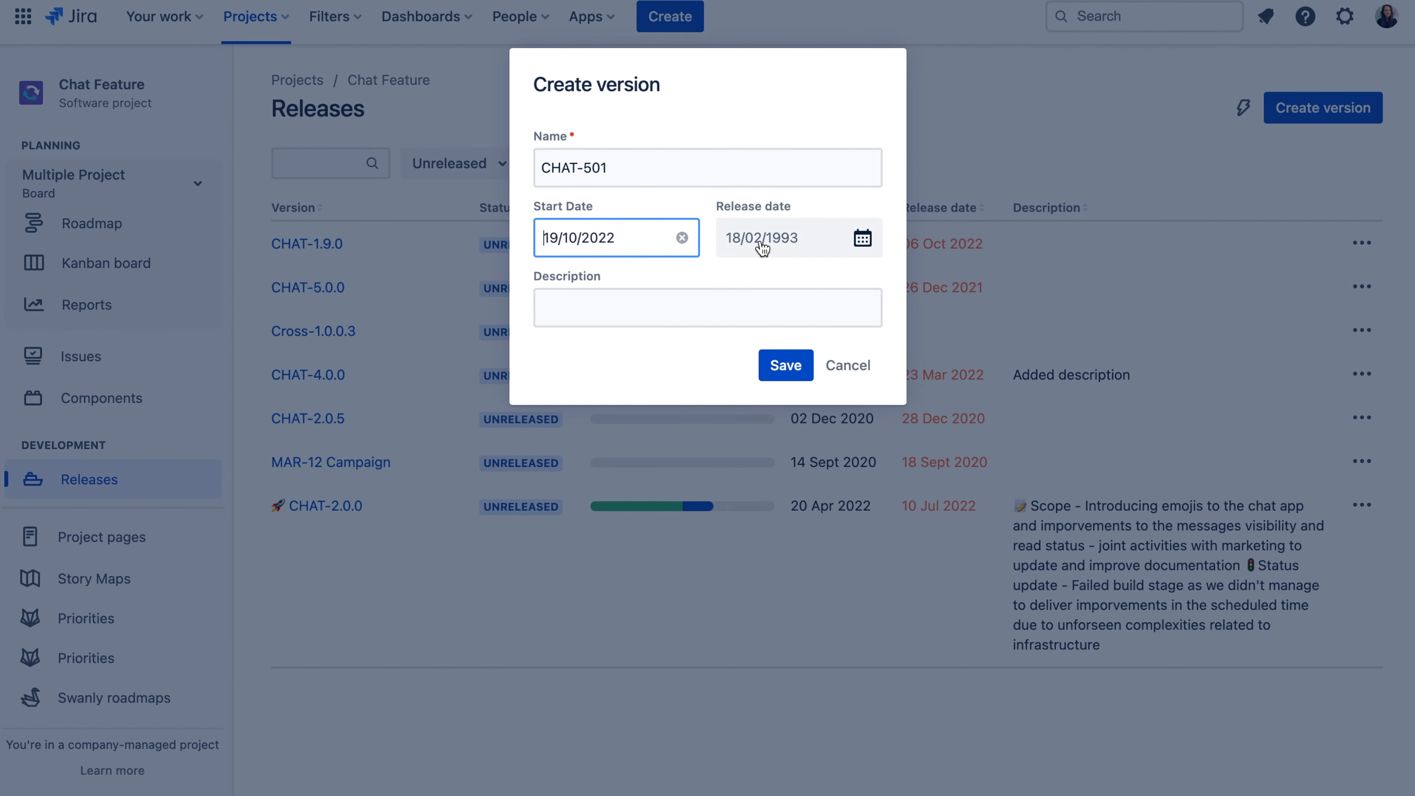
left_click(784, 365)
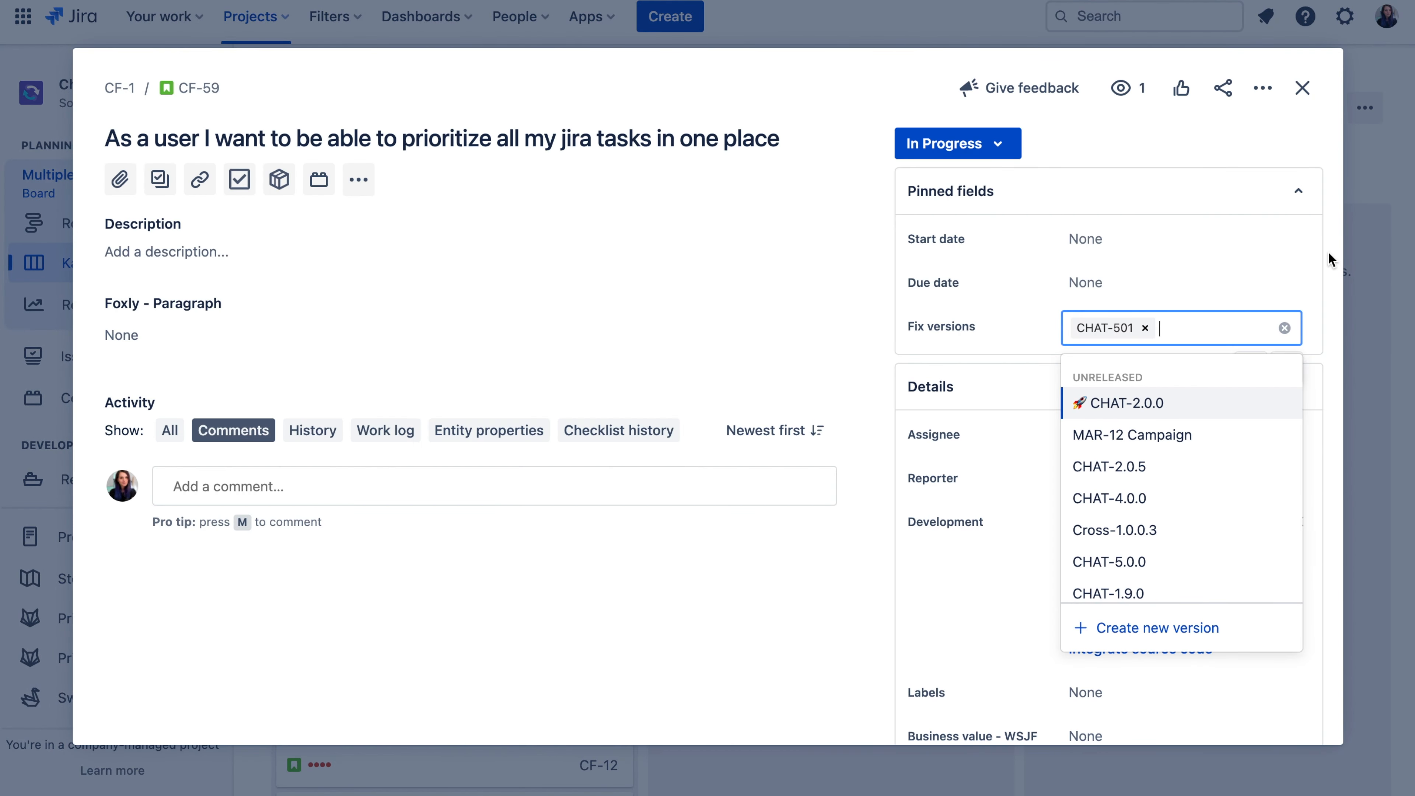
Save CHAT-501 on the story and reach the Your work Apps menu.
left_click(586, 16)
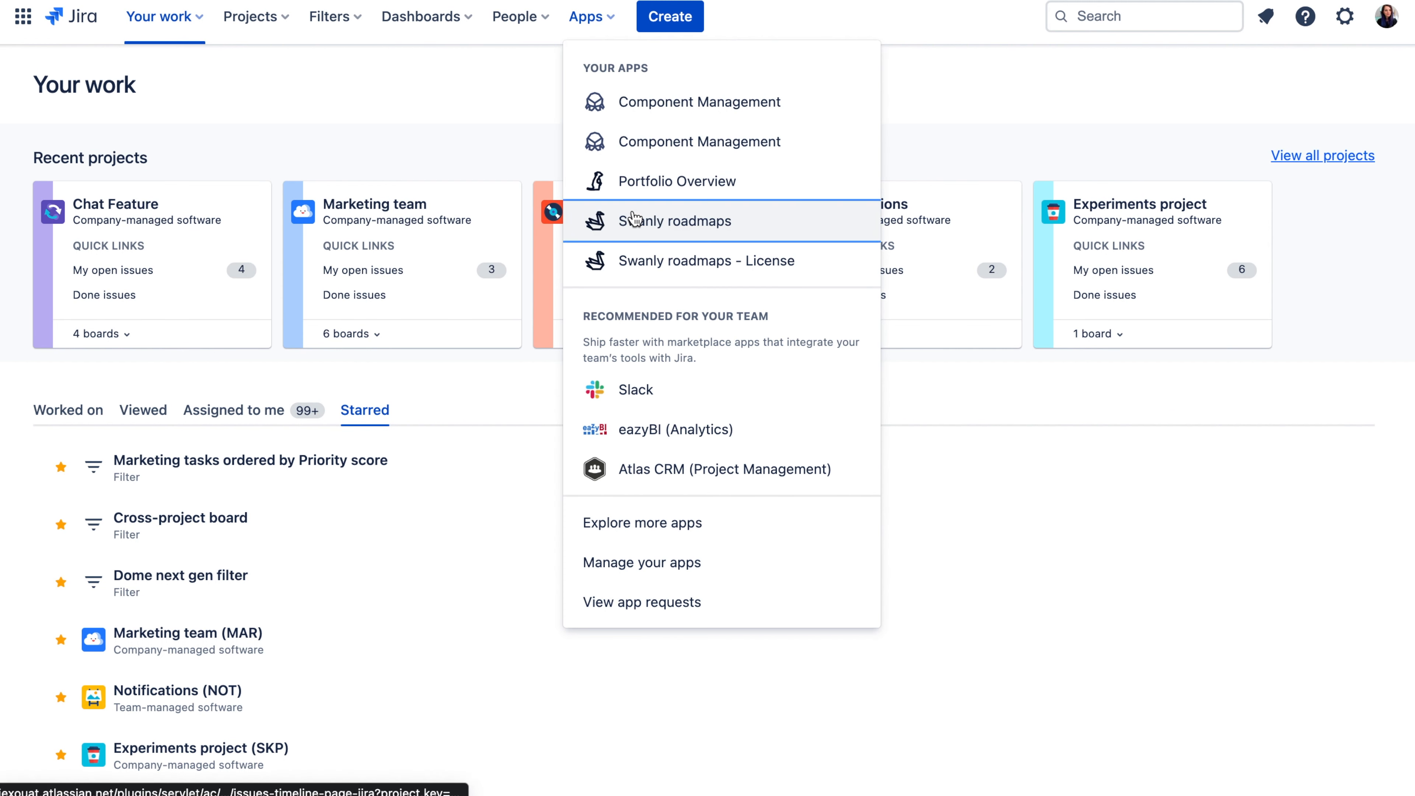
Launch Swanly roadmaps and show CHAT-5.0.9's release details beside the timeline.
left_click(676, 221)
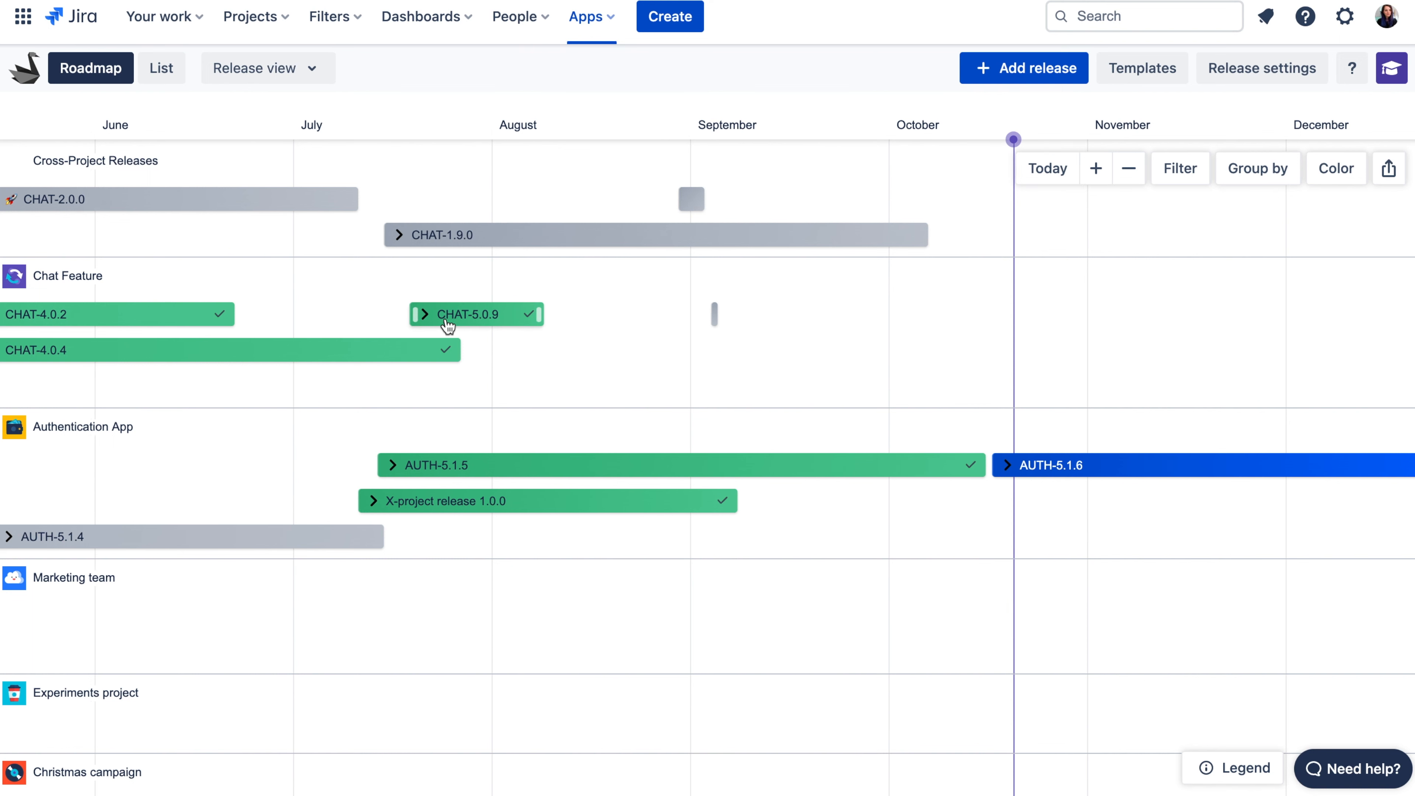
left_click(470, 314)
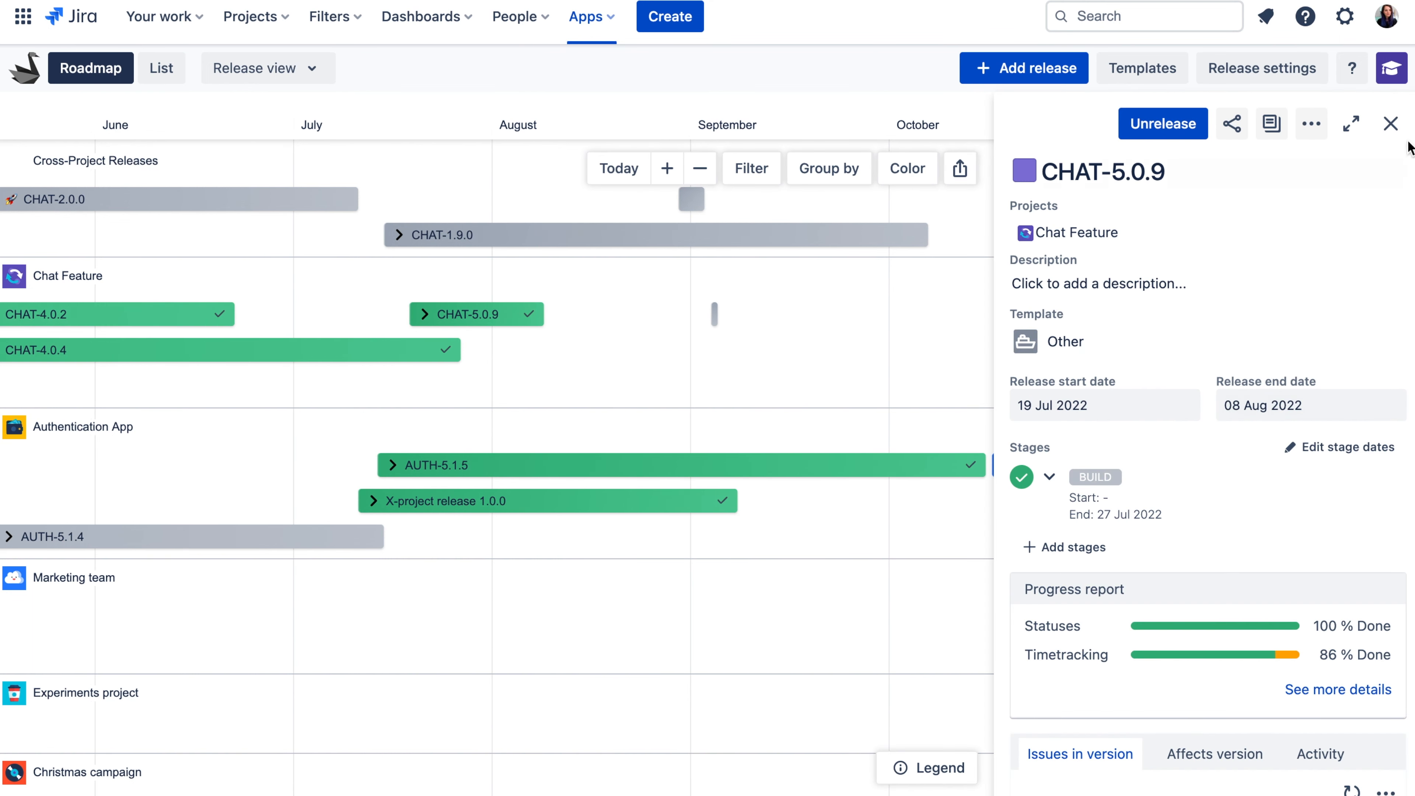
Close the details and zoom the timeline from quarters down to single days around Aug 29–Sep 11.
left_click(1391, 123)
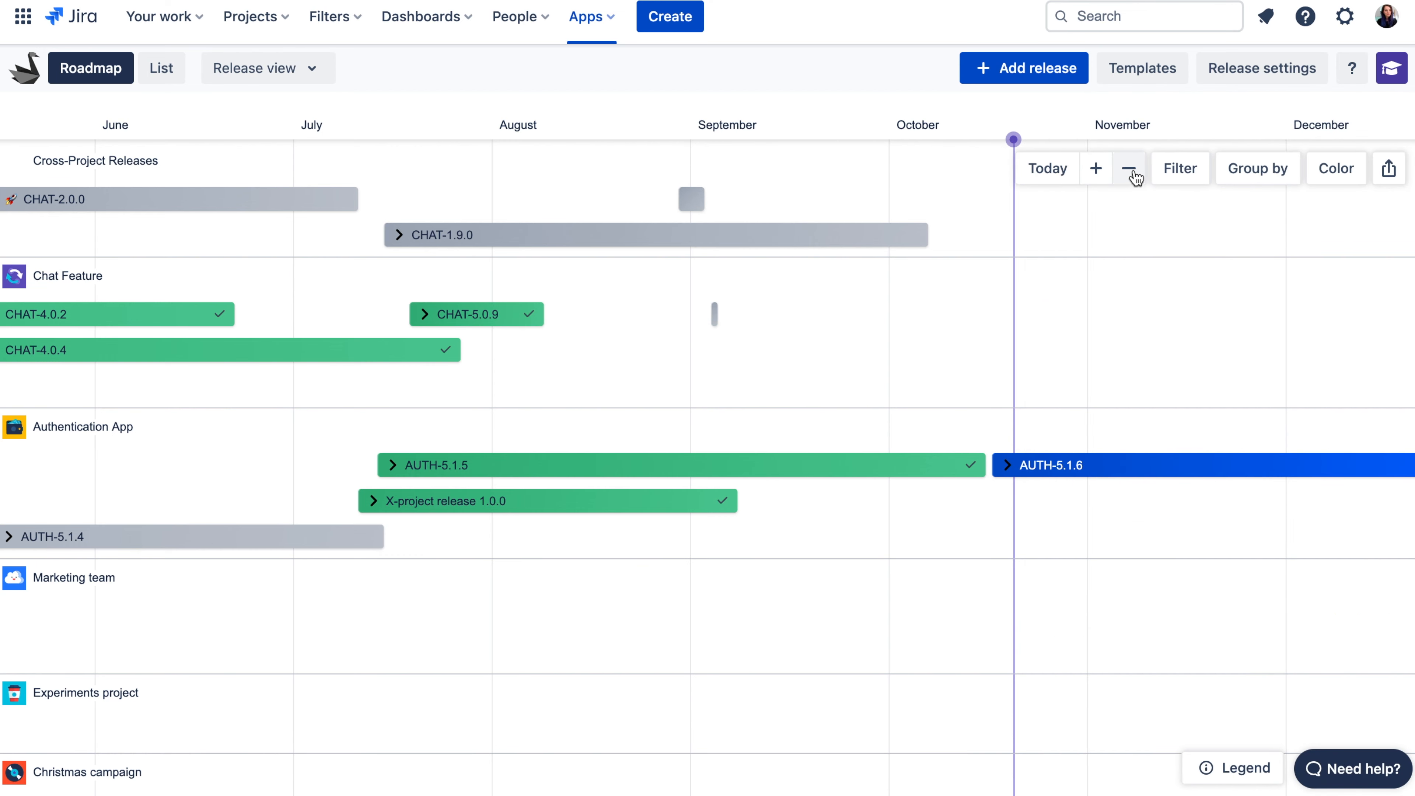
left_click(1127, 169)
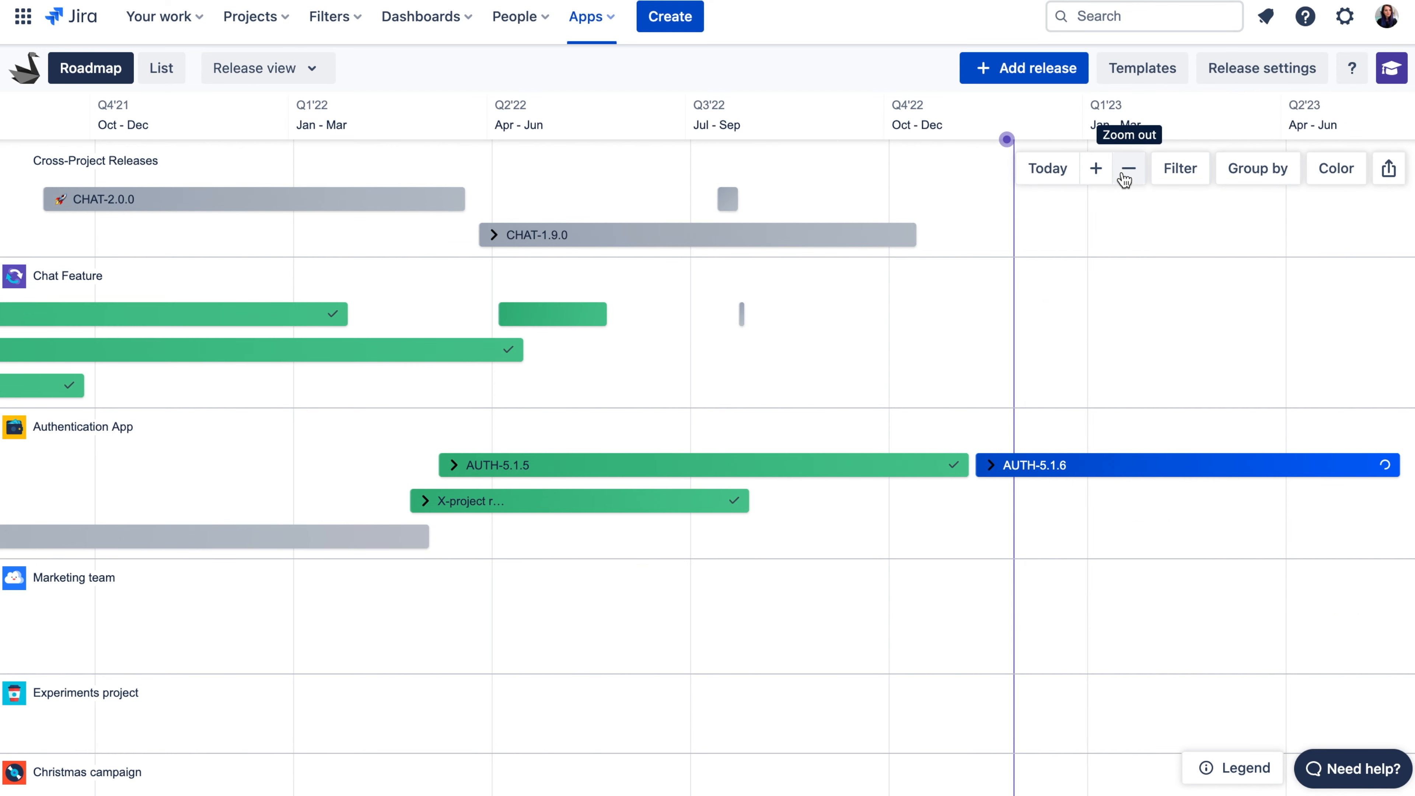
left_click(1096, 169)
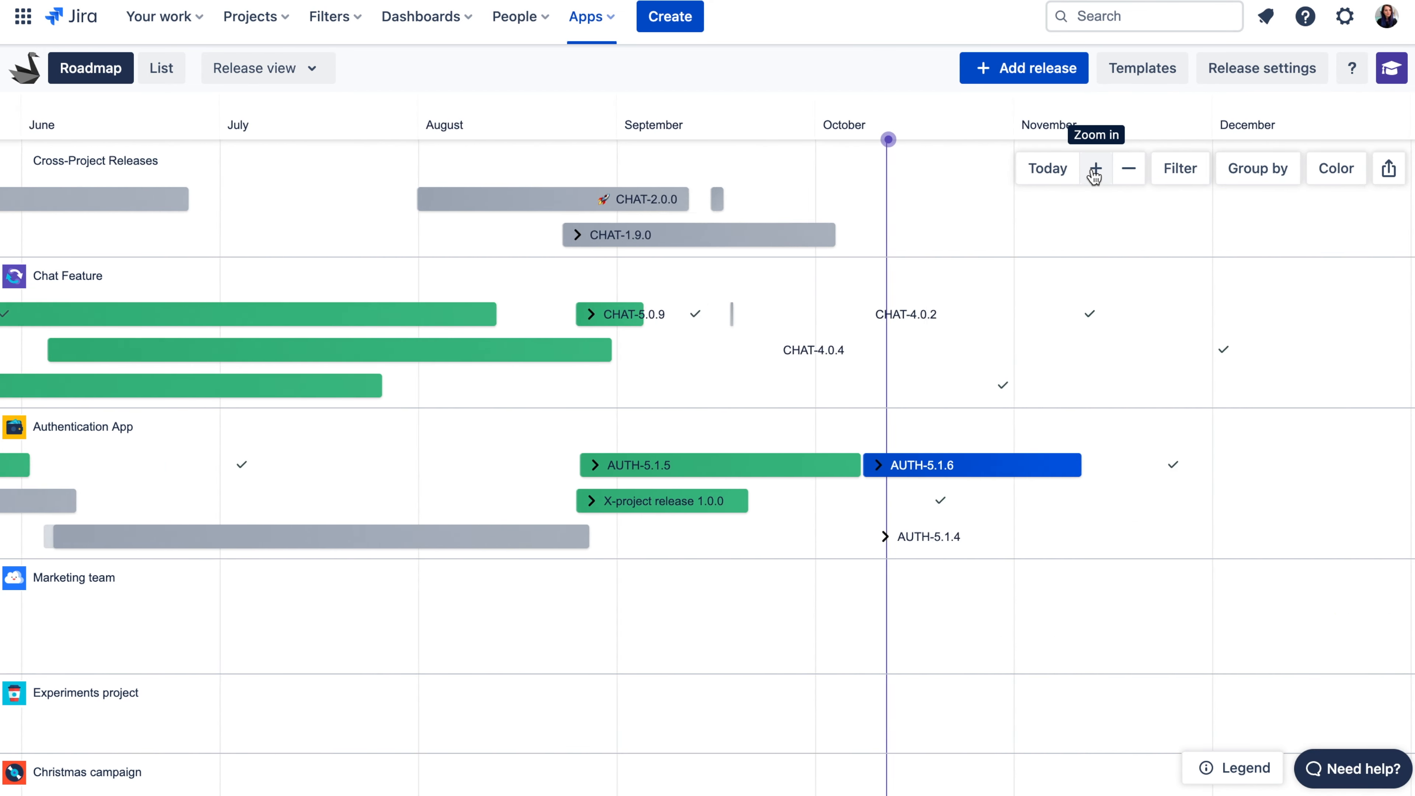
left_click(1094, 168)
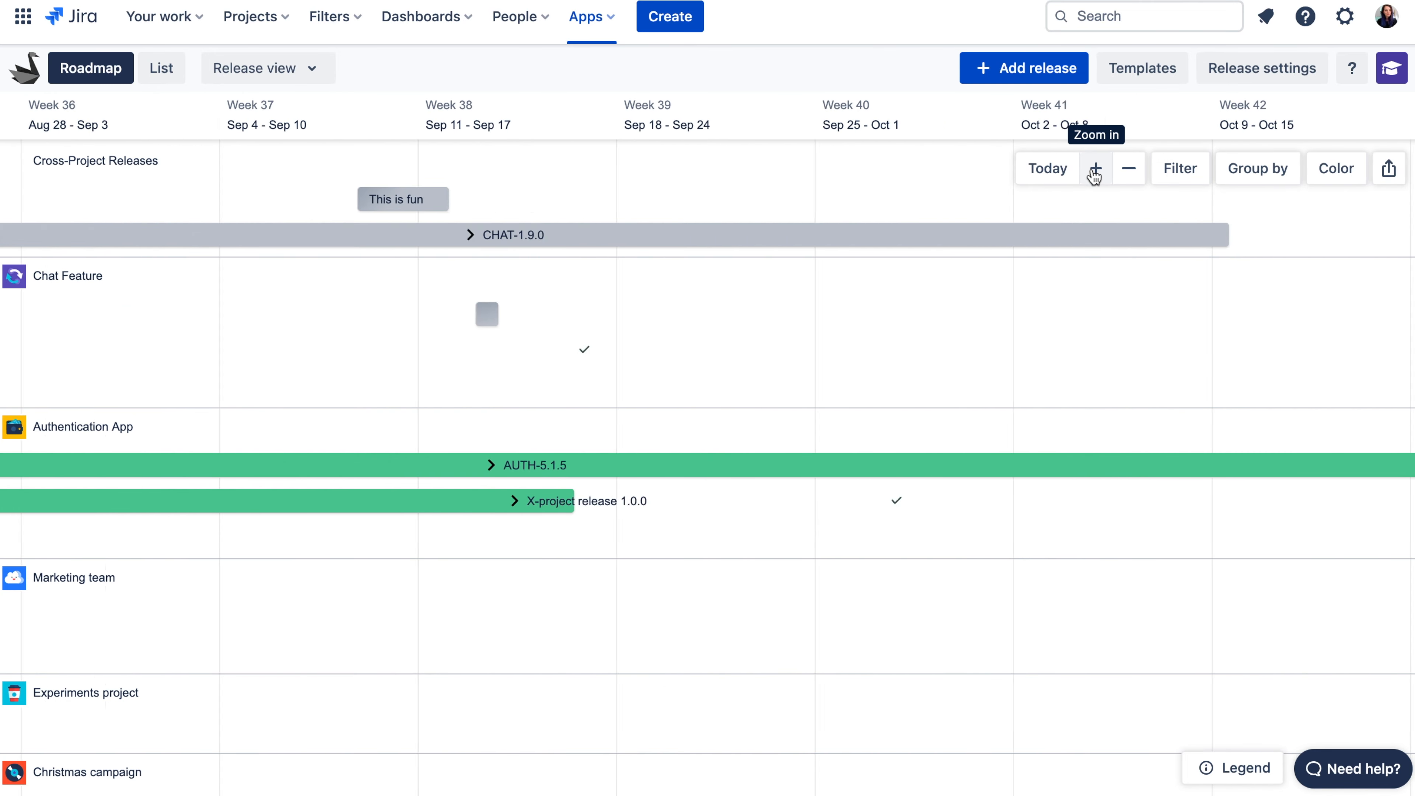
left_click(1095, 168)
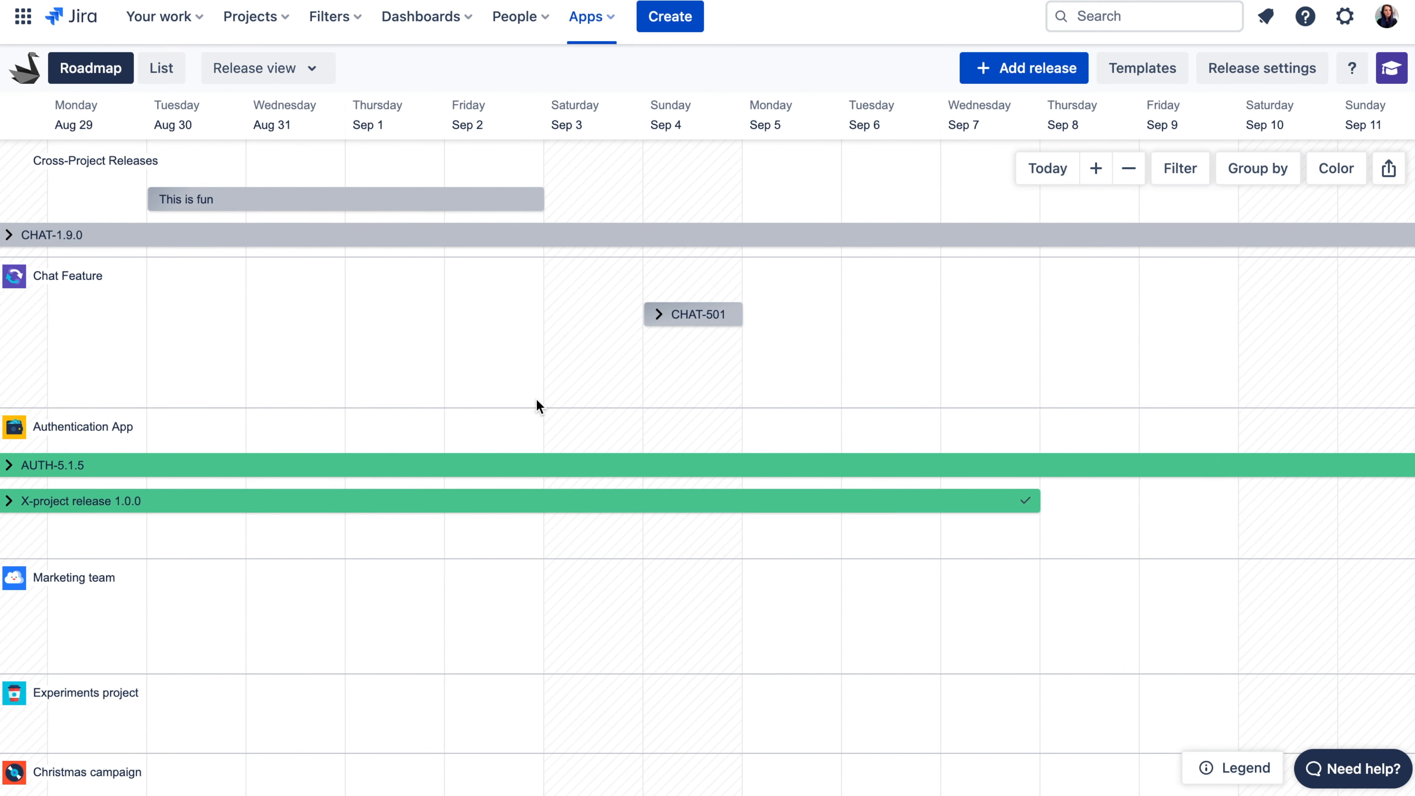
left_click(692, 314)
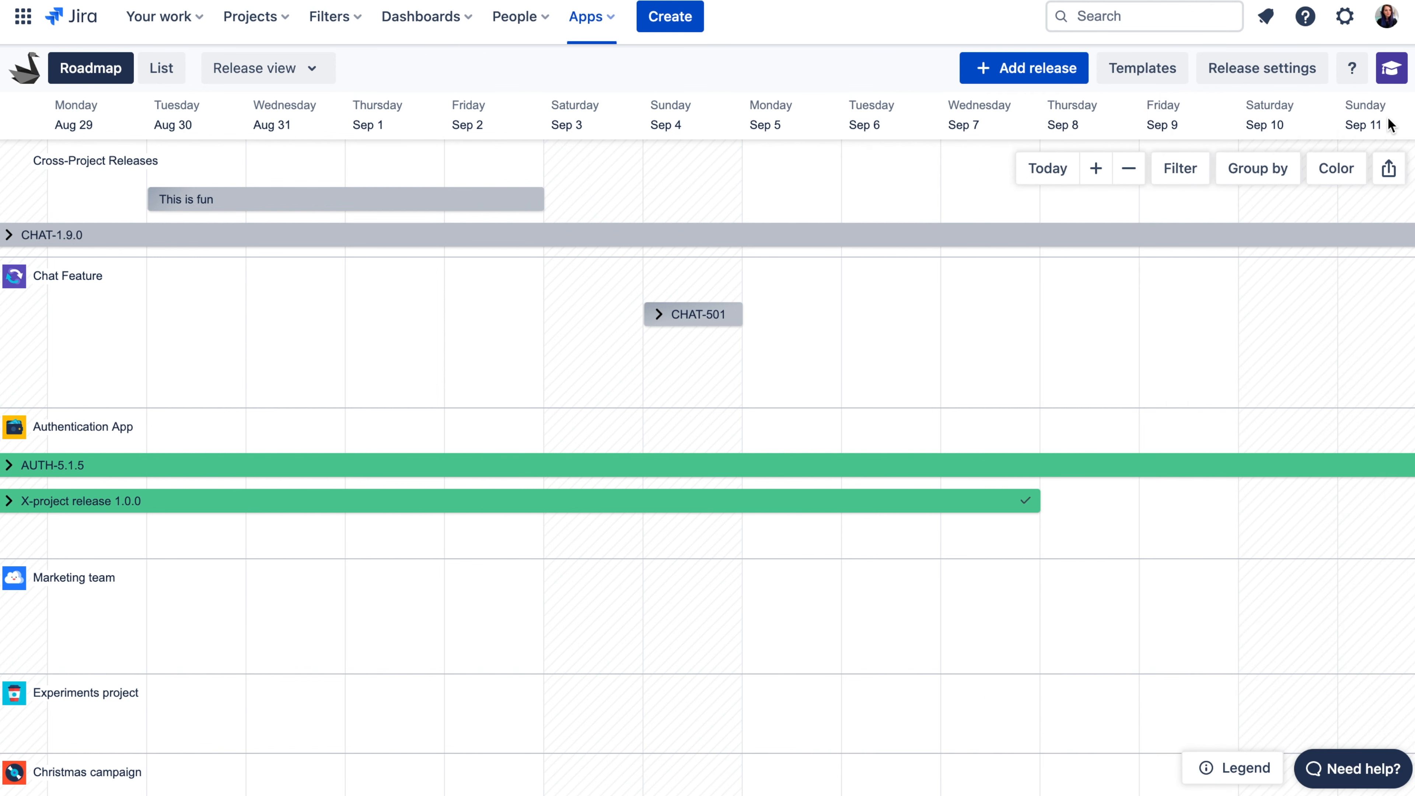
mouse_move(983, 91)
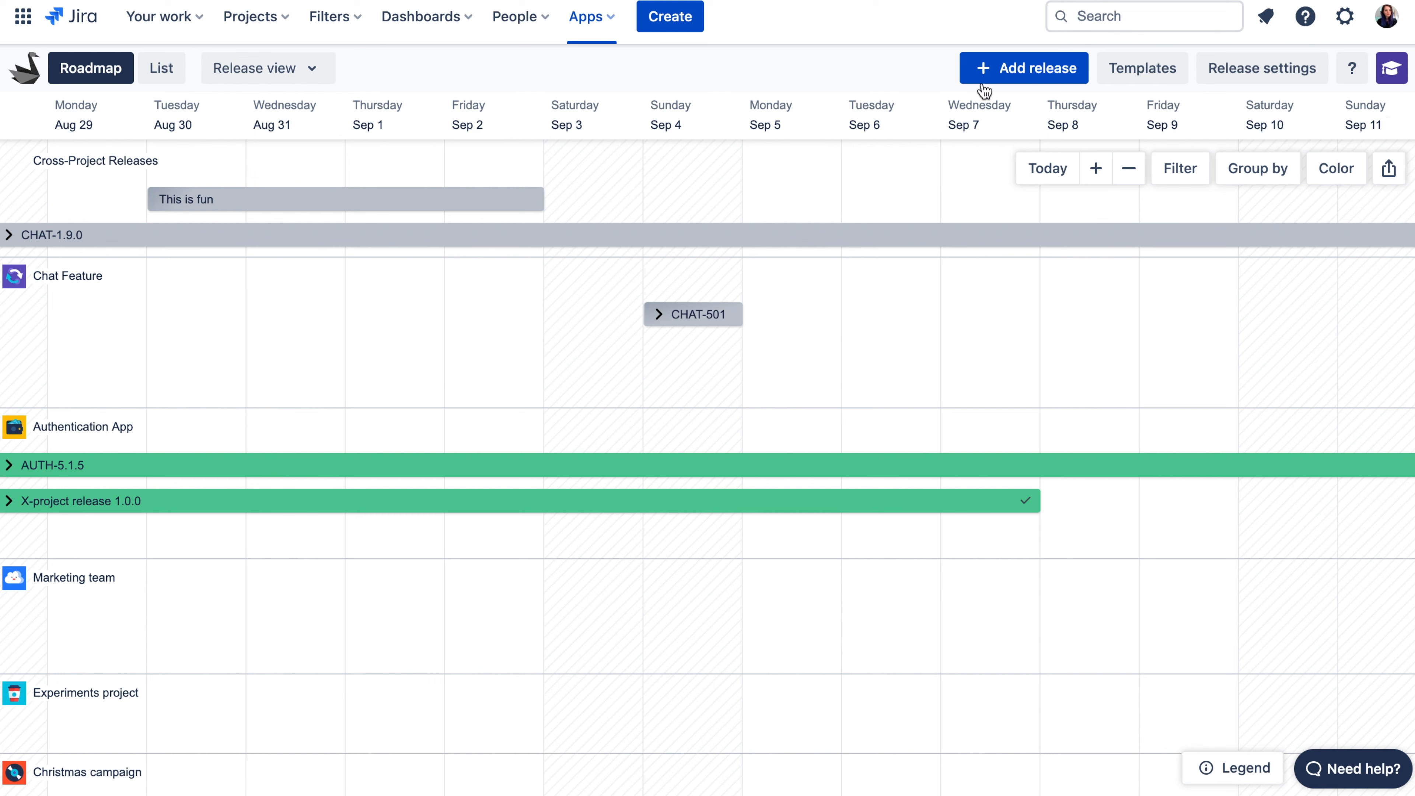
Switch releases to the List view and show CHAT-2.0.0's details side panel.
left_click(1127, 168)
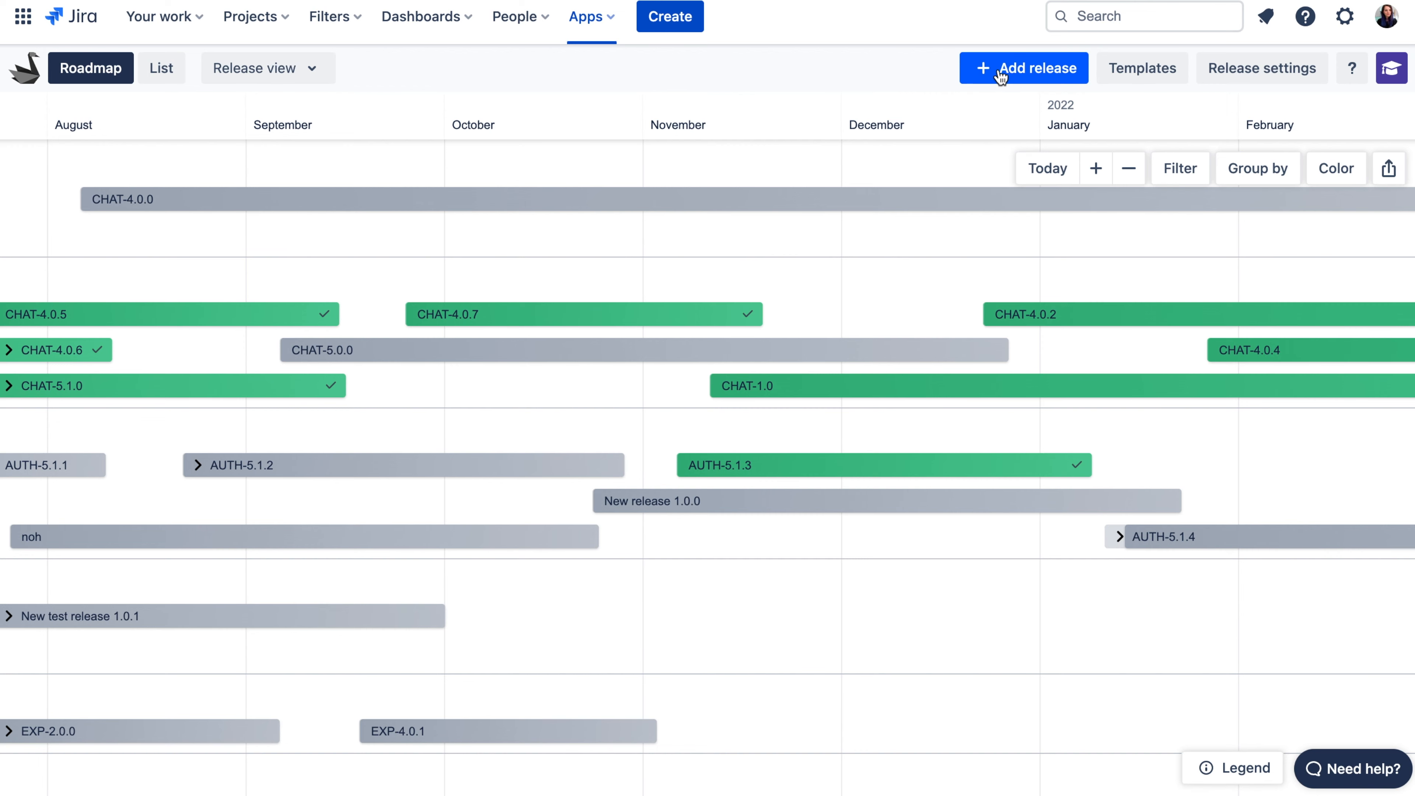
left_click(1024, 68)
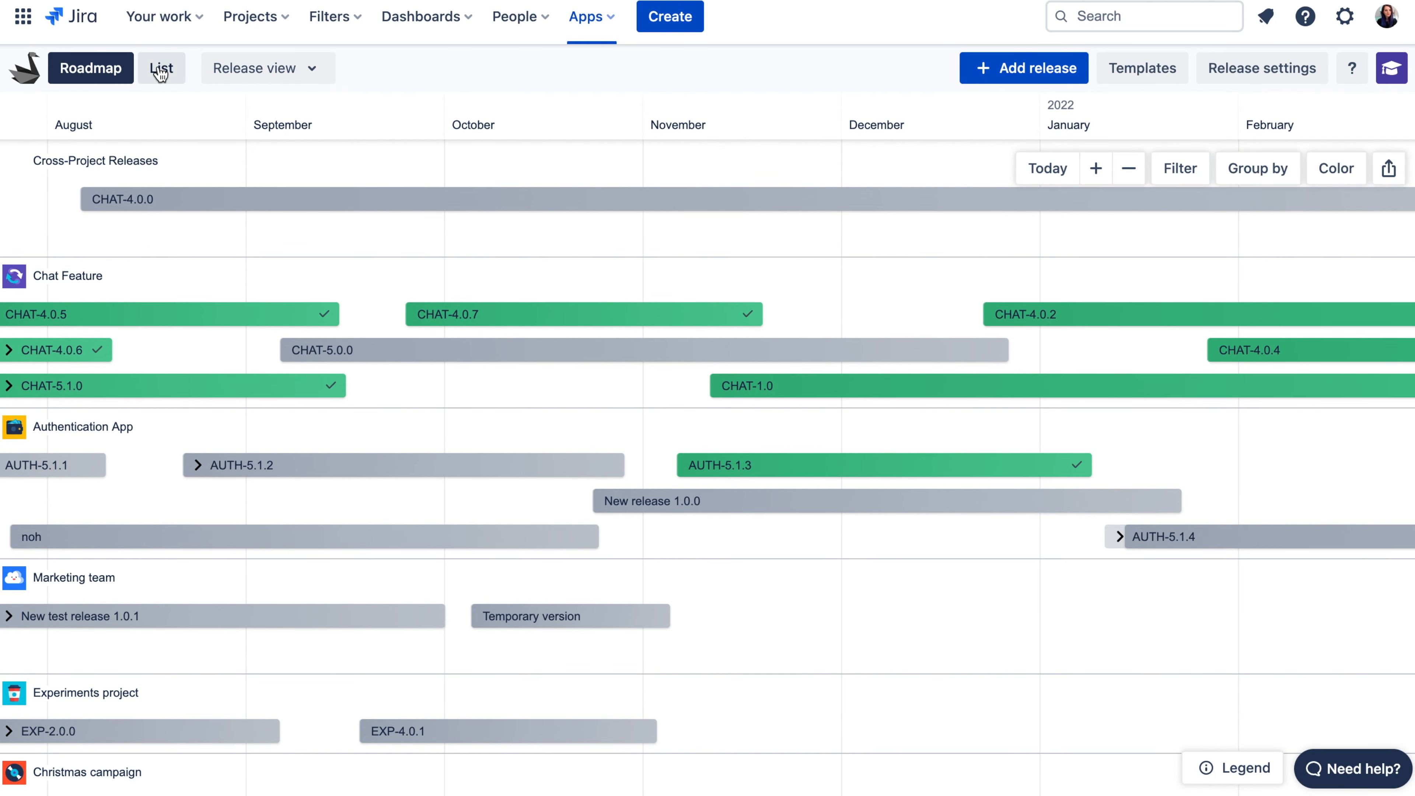
left_click(161, 68)
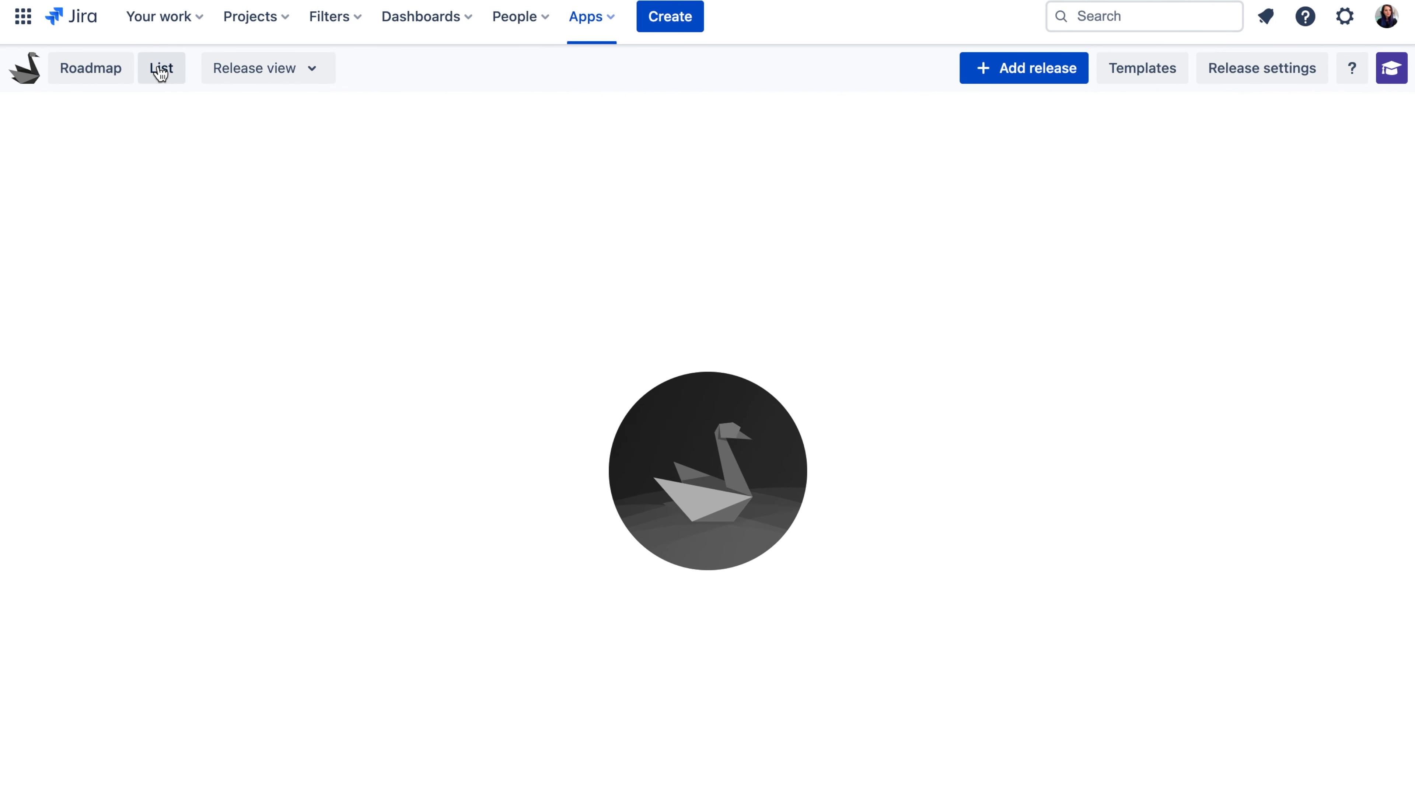
left_click(161, 67)
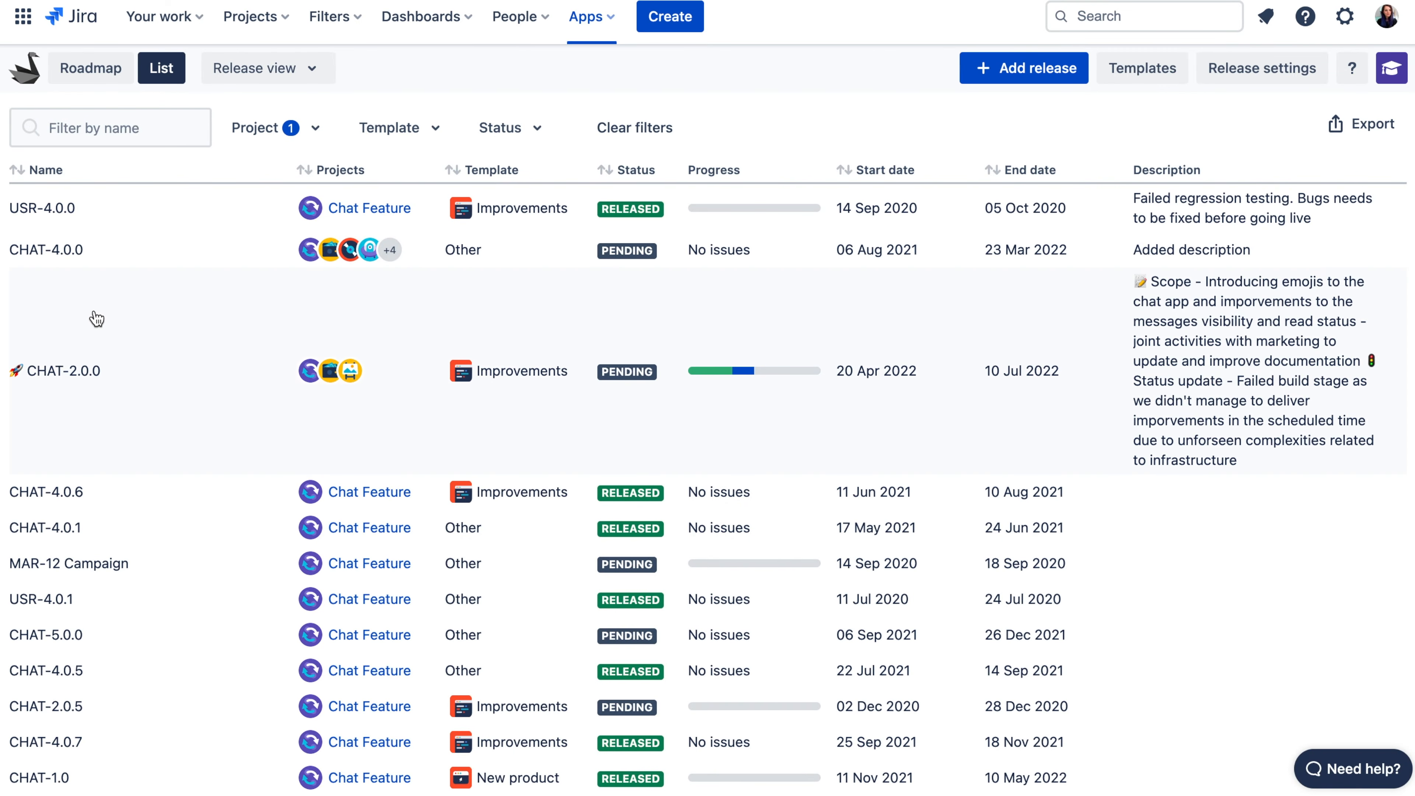
left_click(53, 370)
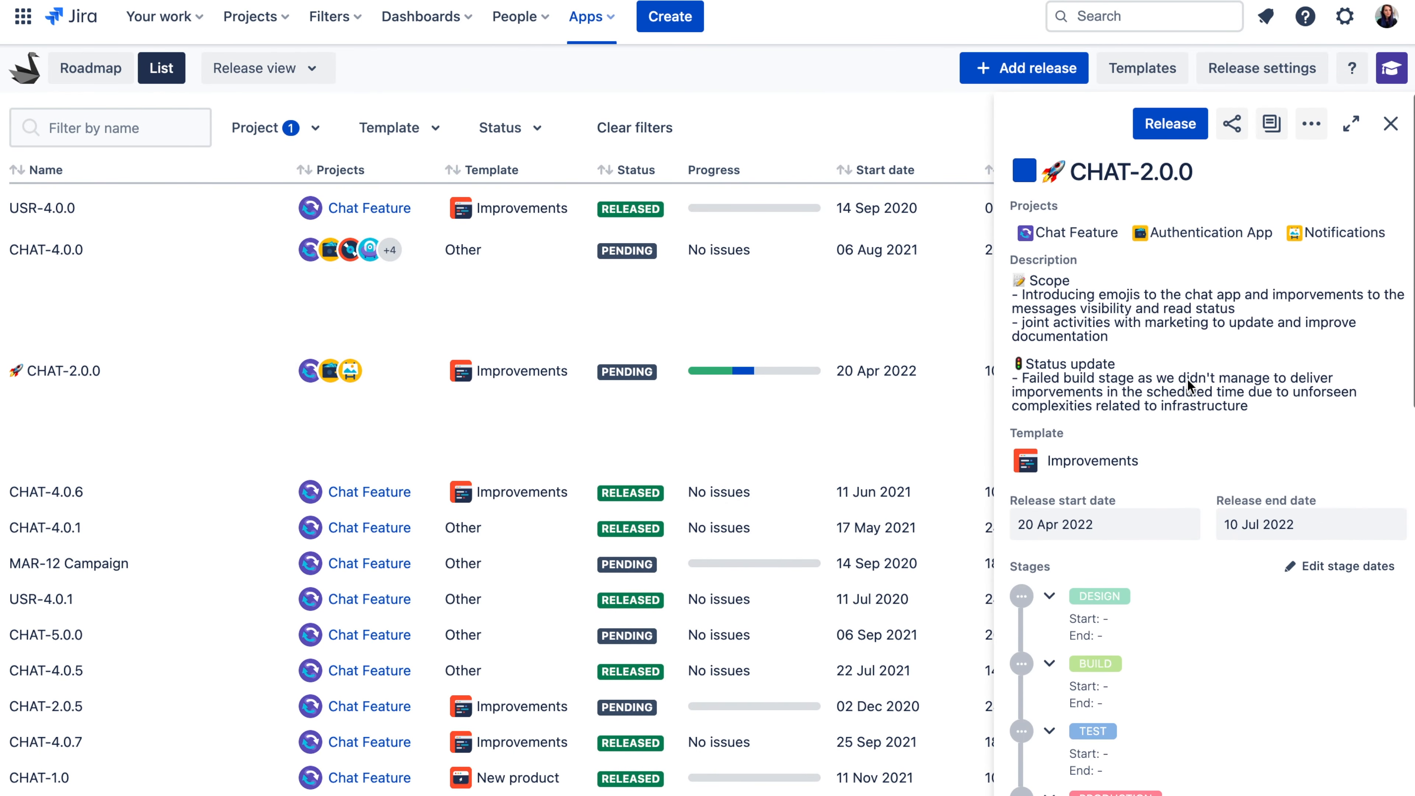
Review the CHAT-2.0.0 panel and expand it into a full-page report.
scroll("down", 3)
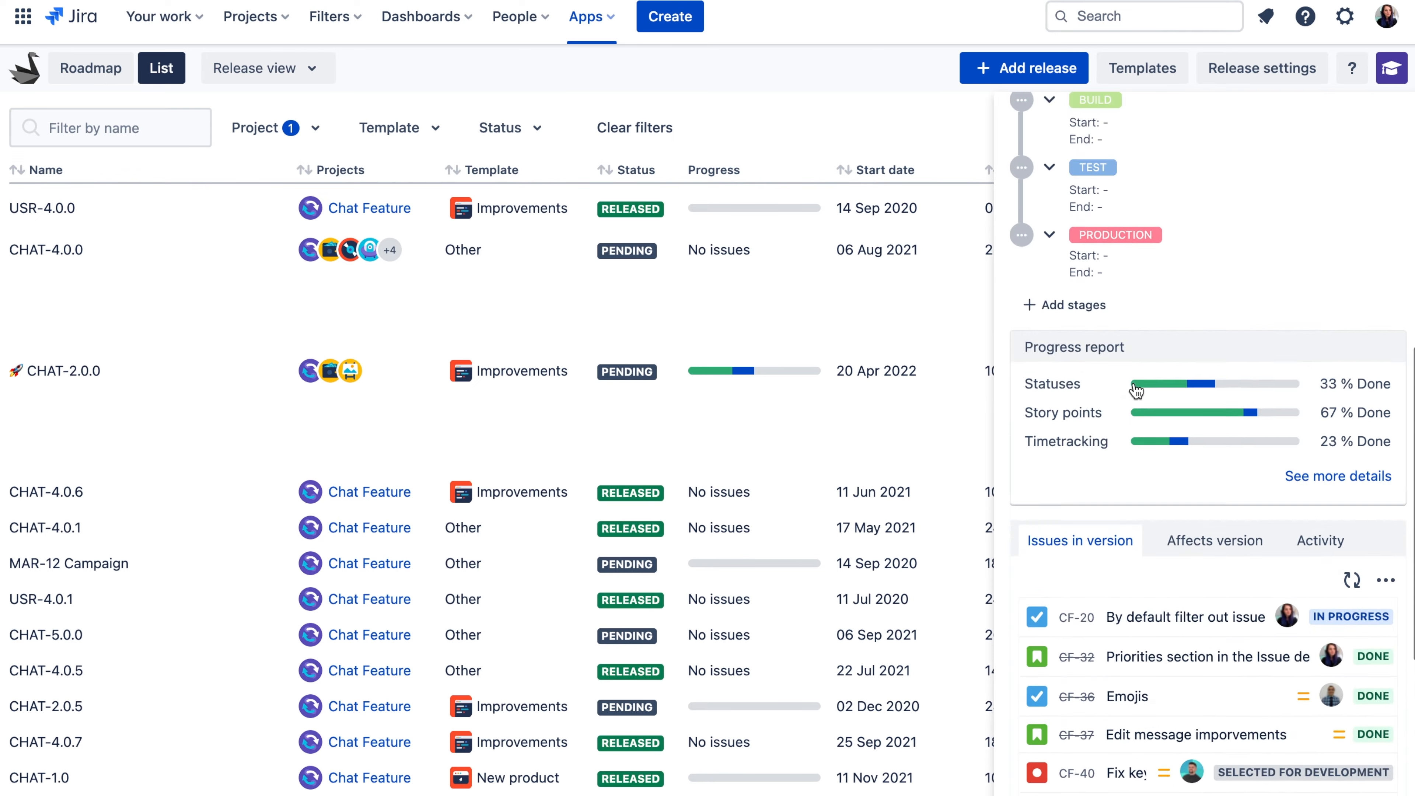
left_click(1351, 123)
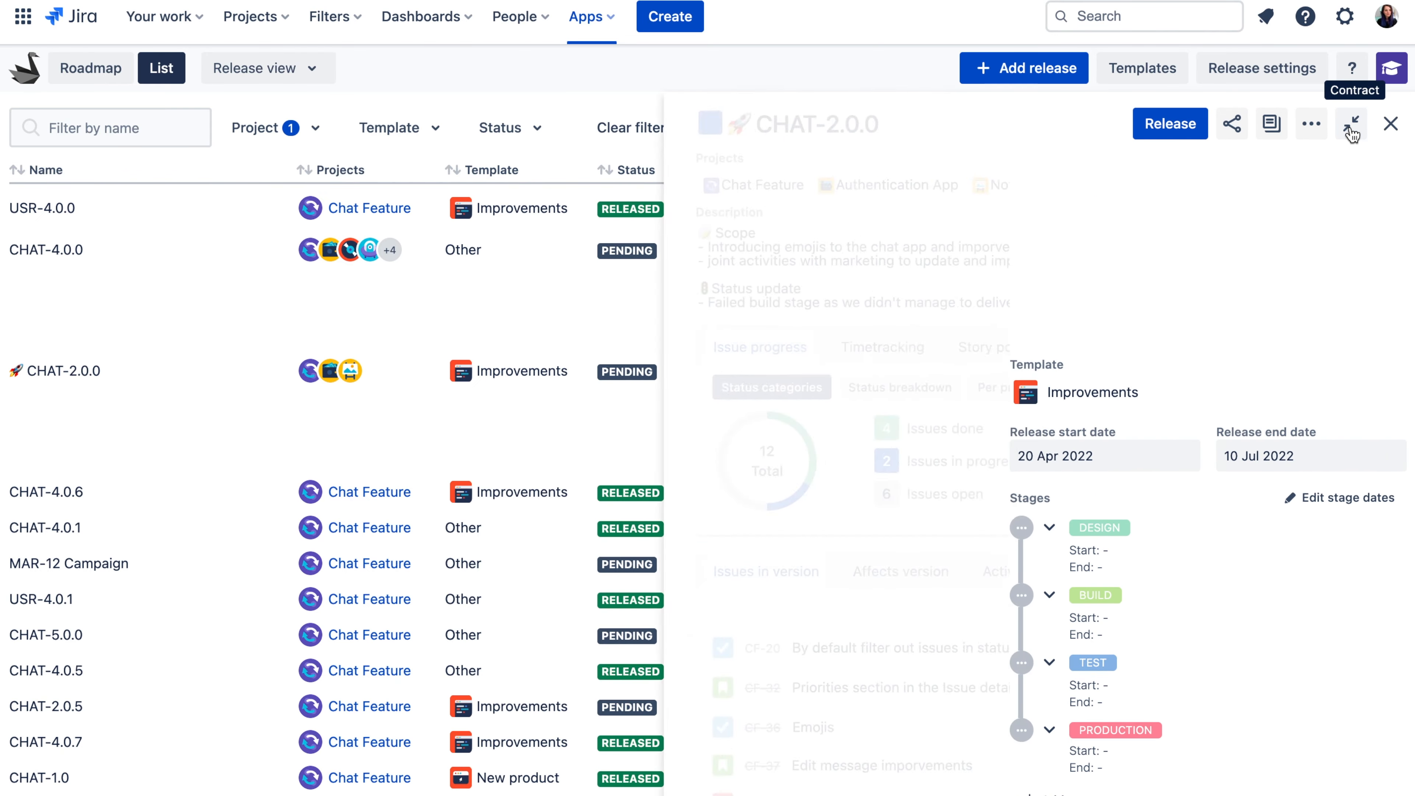
Review CHAT-2.0.0's issue progress (12 issues, 4 done) and its issues list.
left_click(1351, 124)
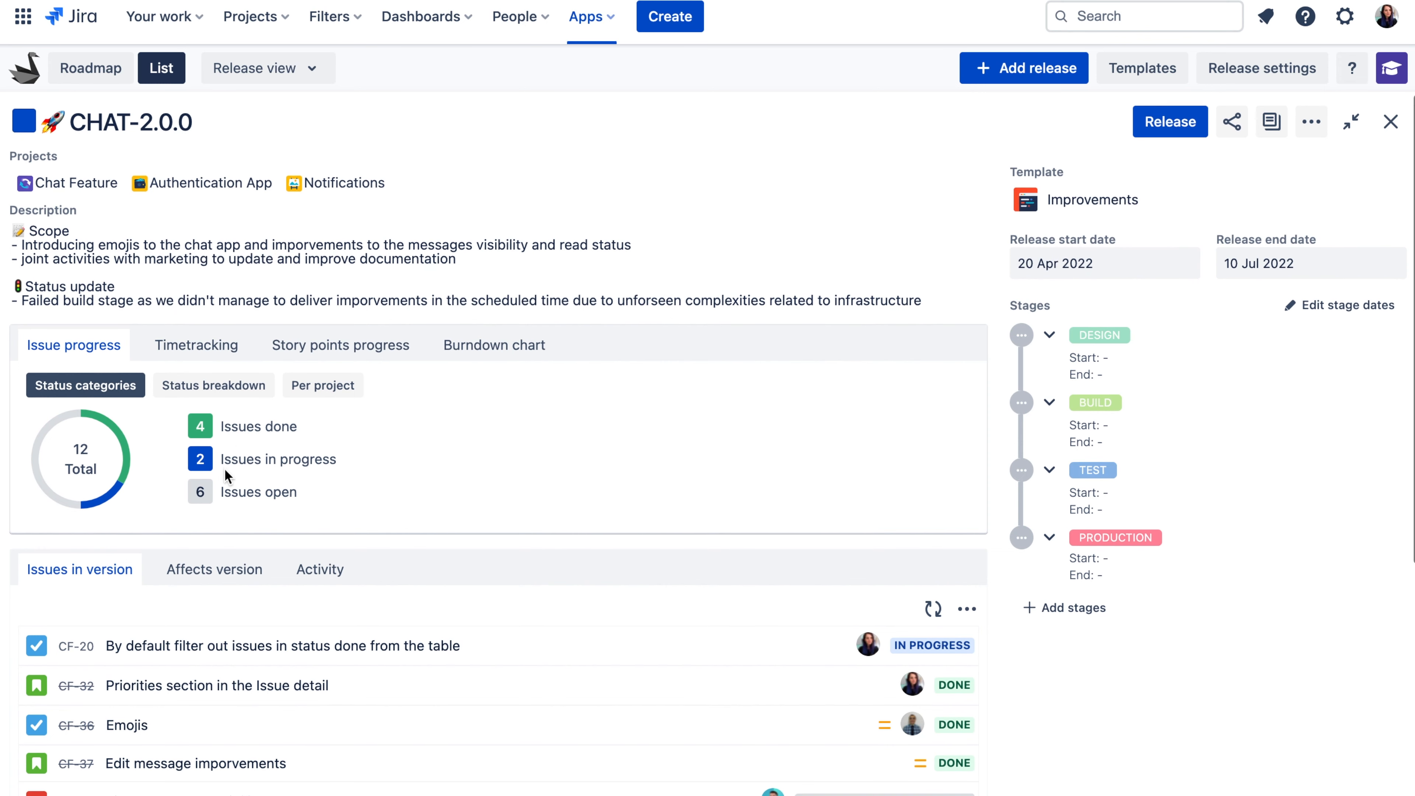
scroll("down", 3)
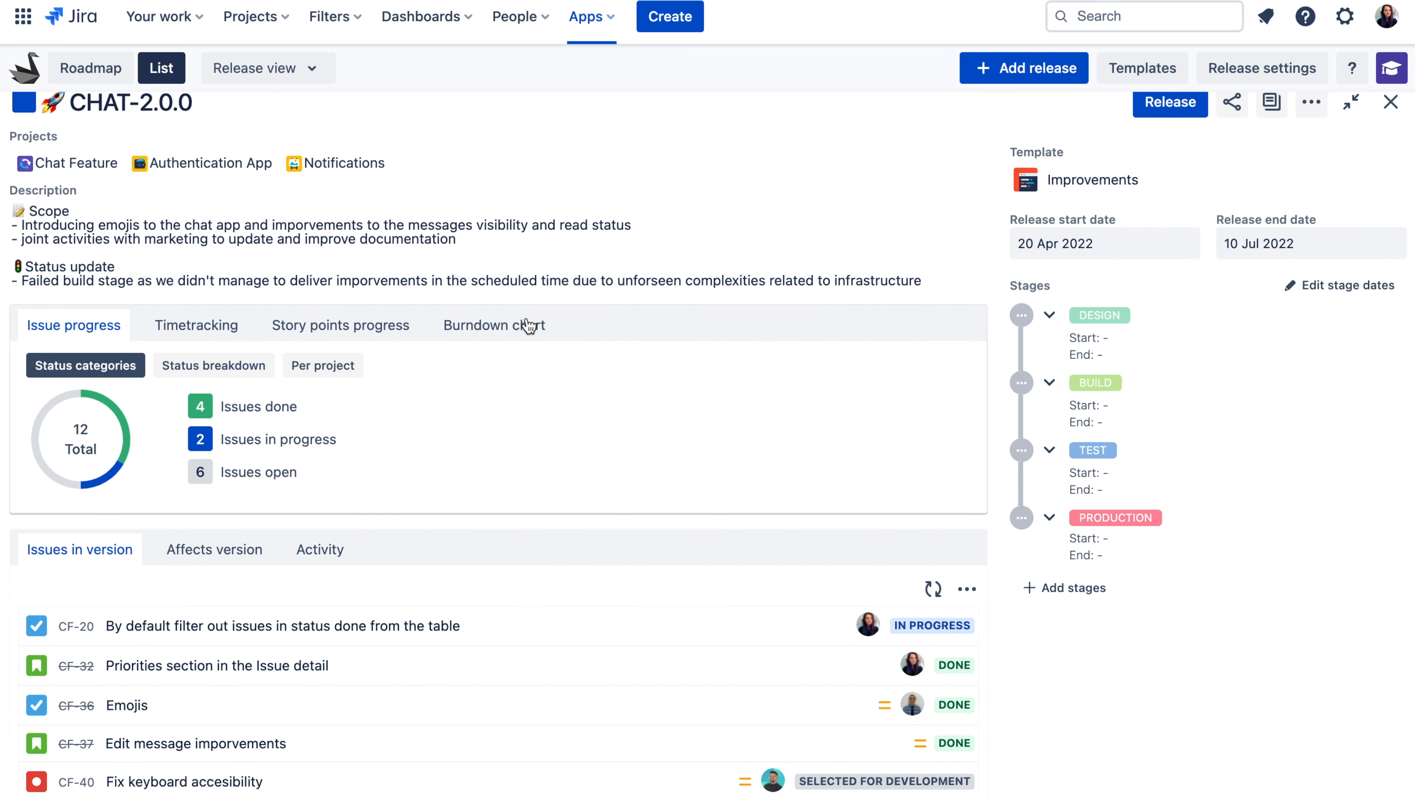